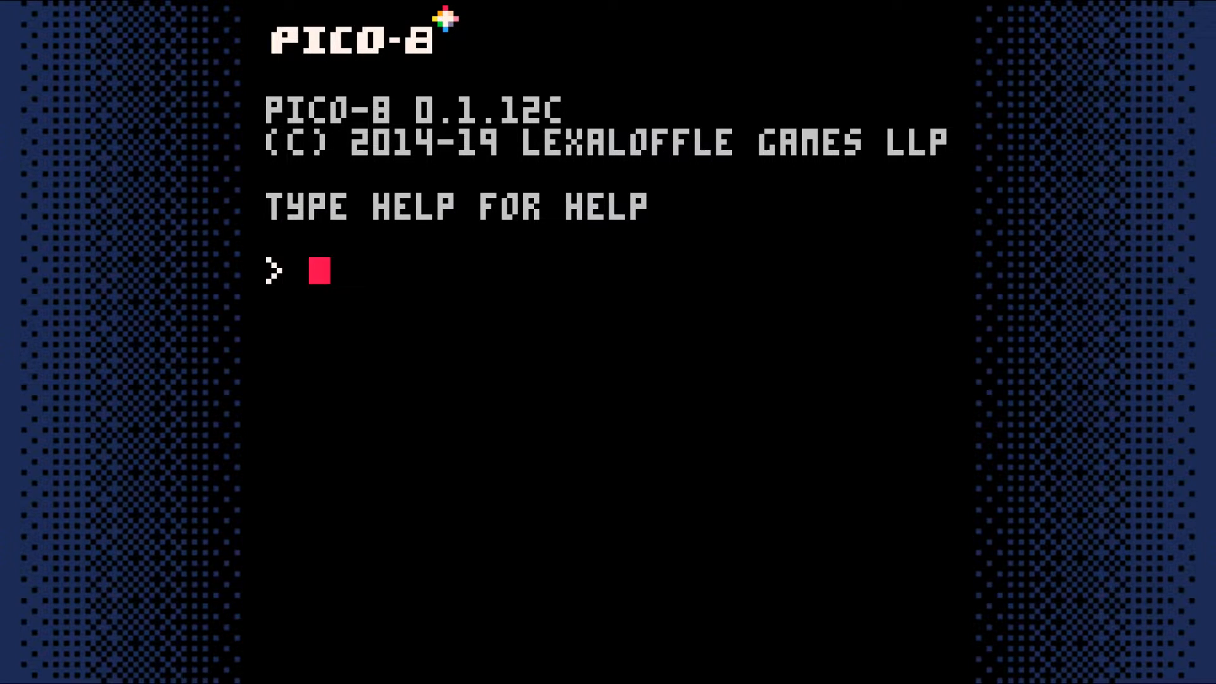
Load the adventure game cartridge with LOAD and open its code editor.
type("LOA")
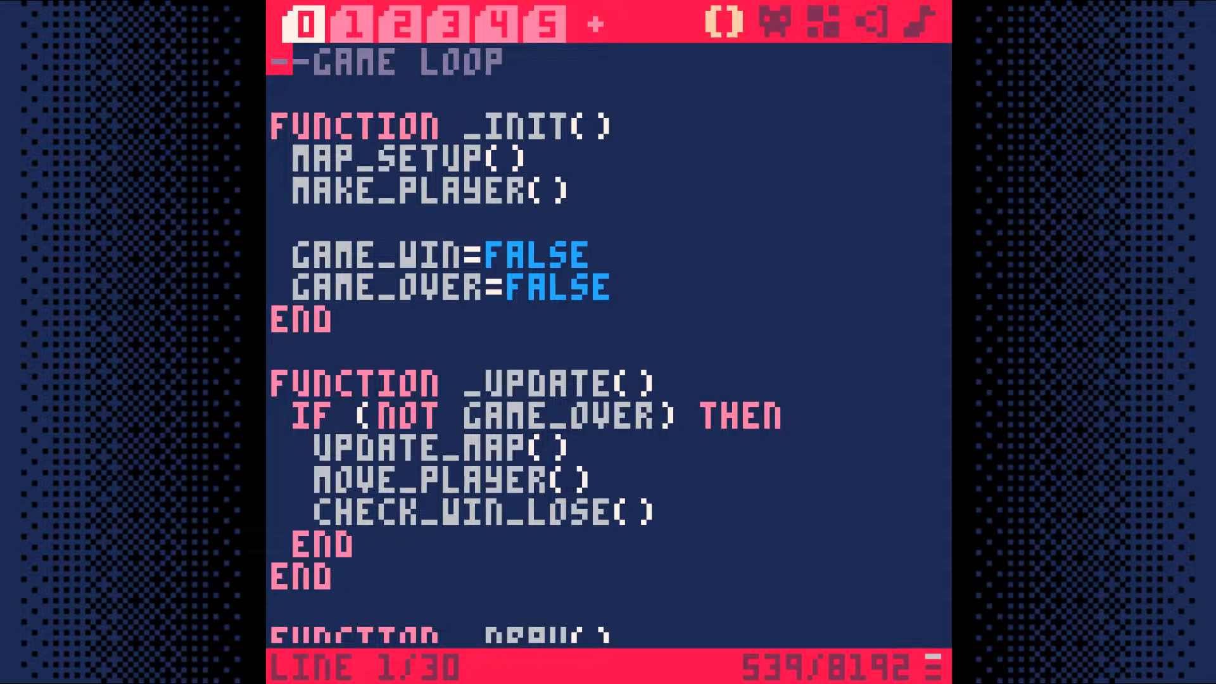
Add ELSE IF (BTNP(❎)) EXTCMD("RESET") after CHECK_WIN_LOSE() in _update.
left_click(663, 512)
type("ELSE")
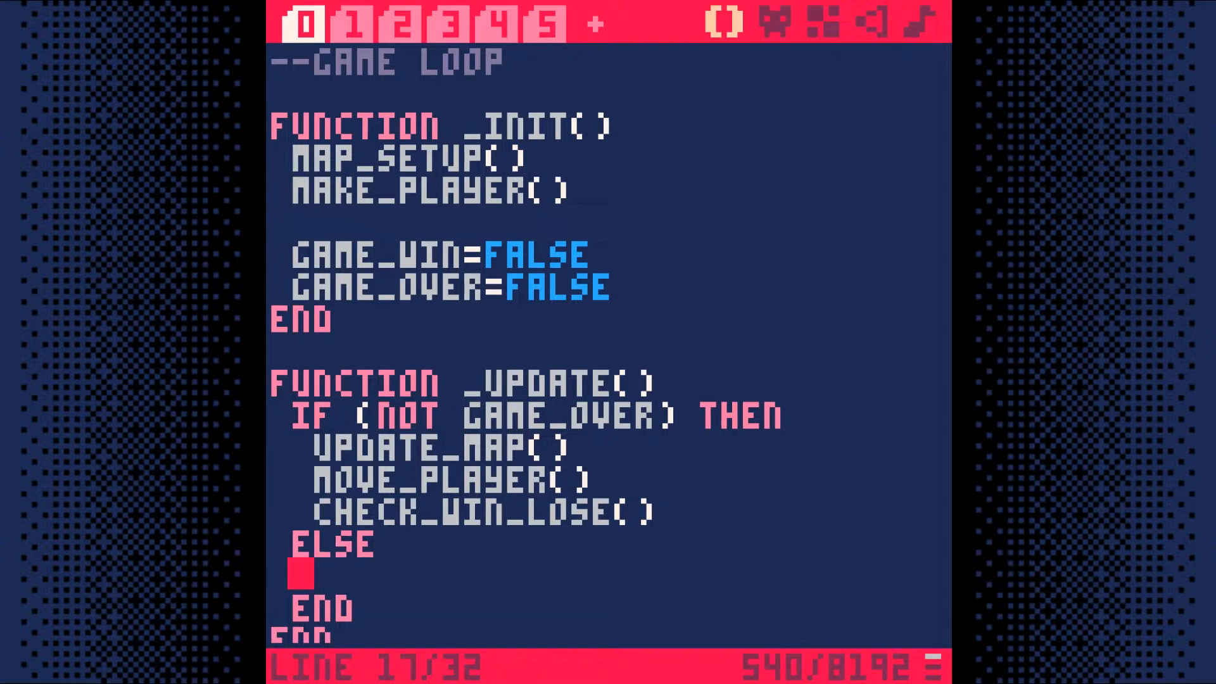
type("IF (B")
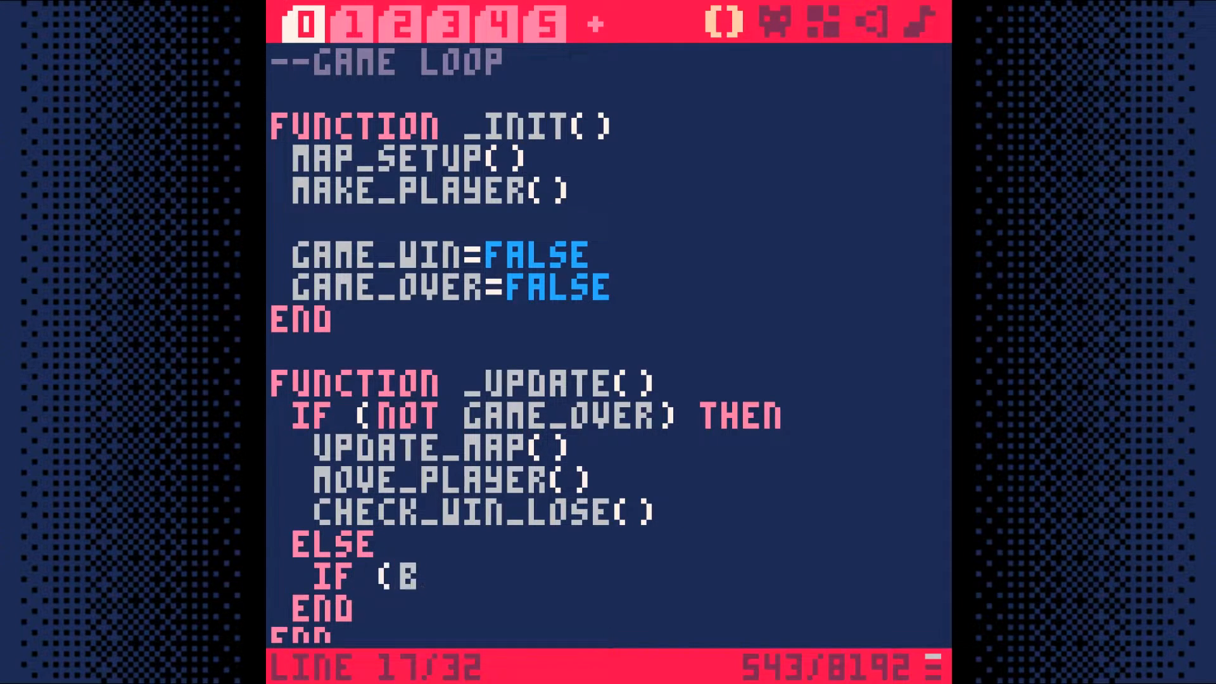
type("TNP(❎")
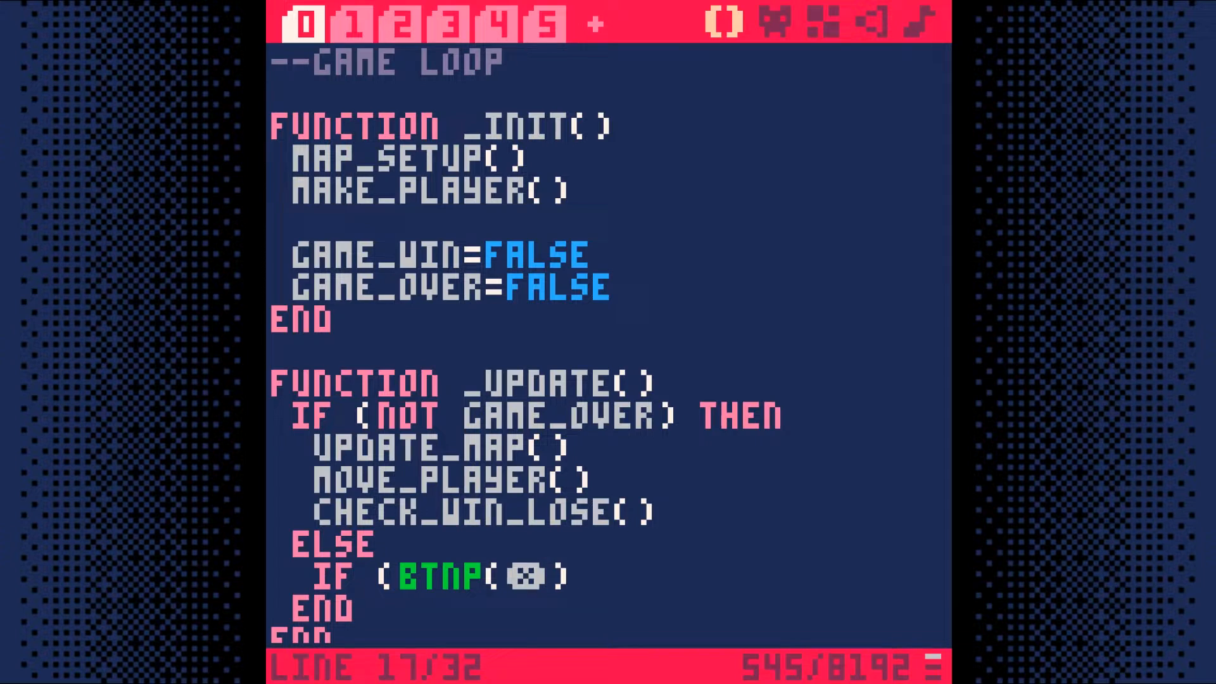
type(") EXTCMD")
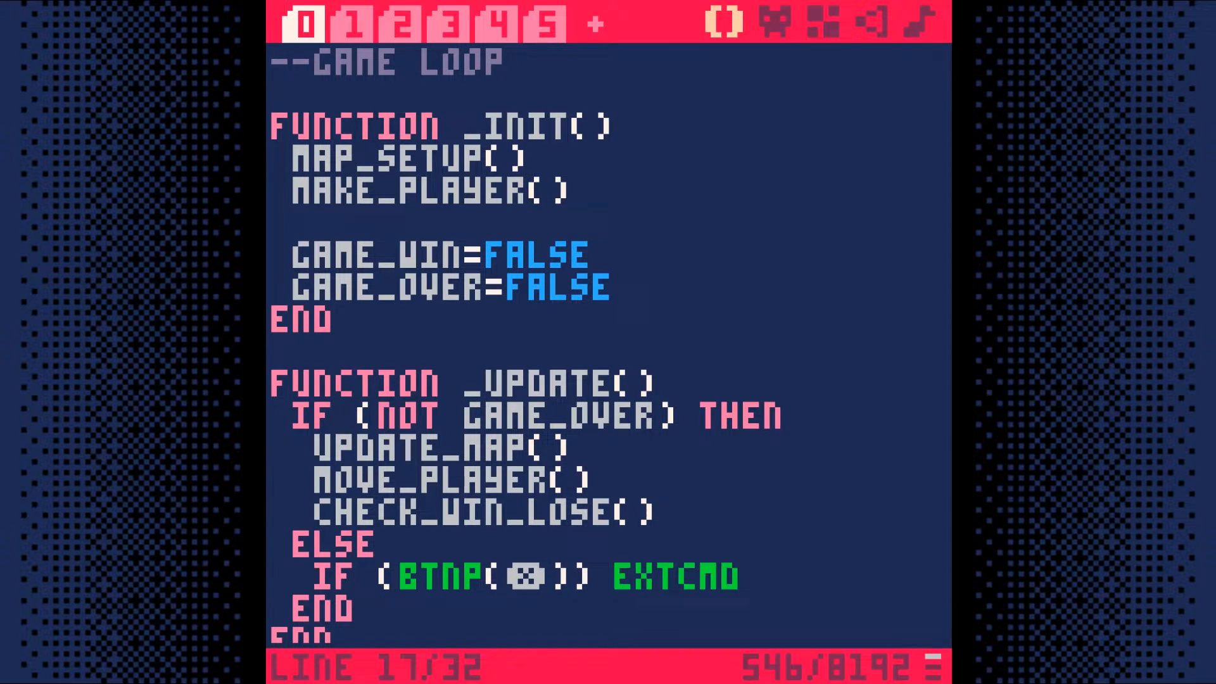
type("(\"RESET\")")
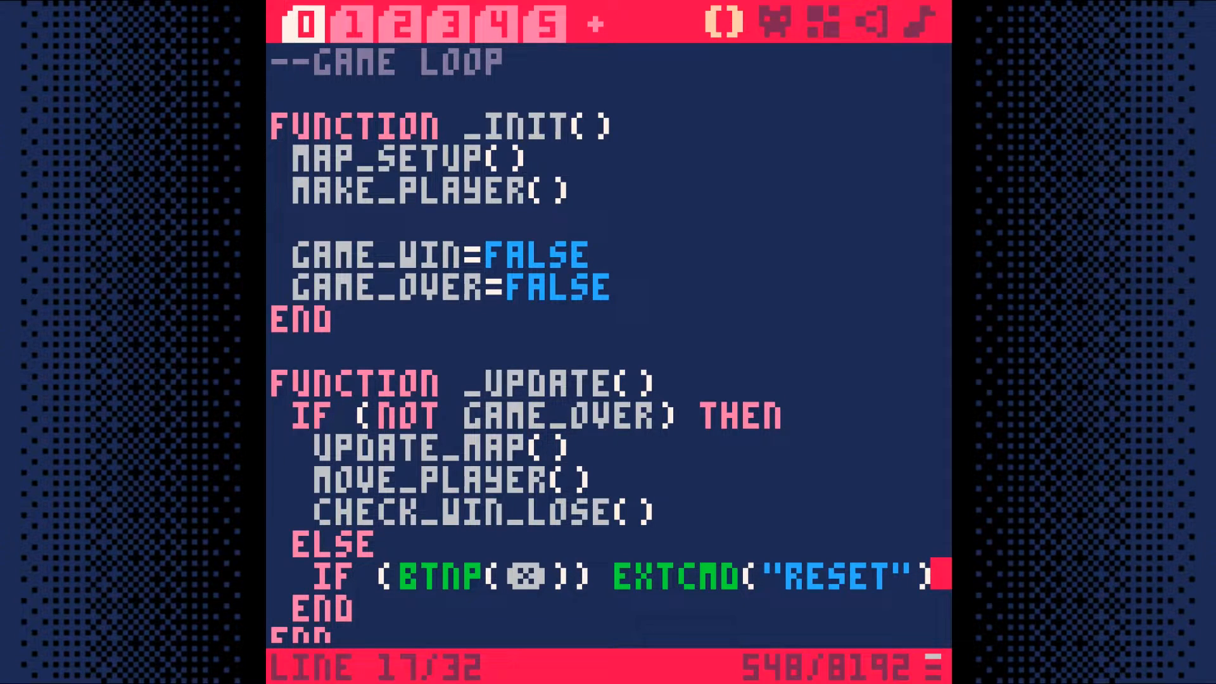
left_click(545, 24)
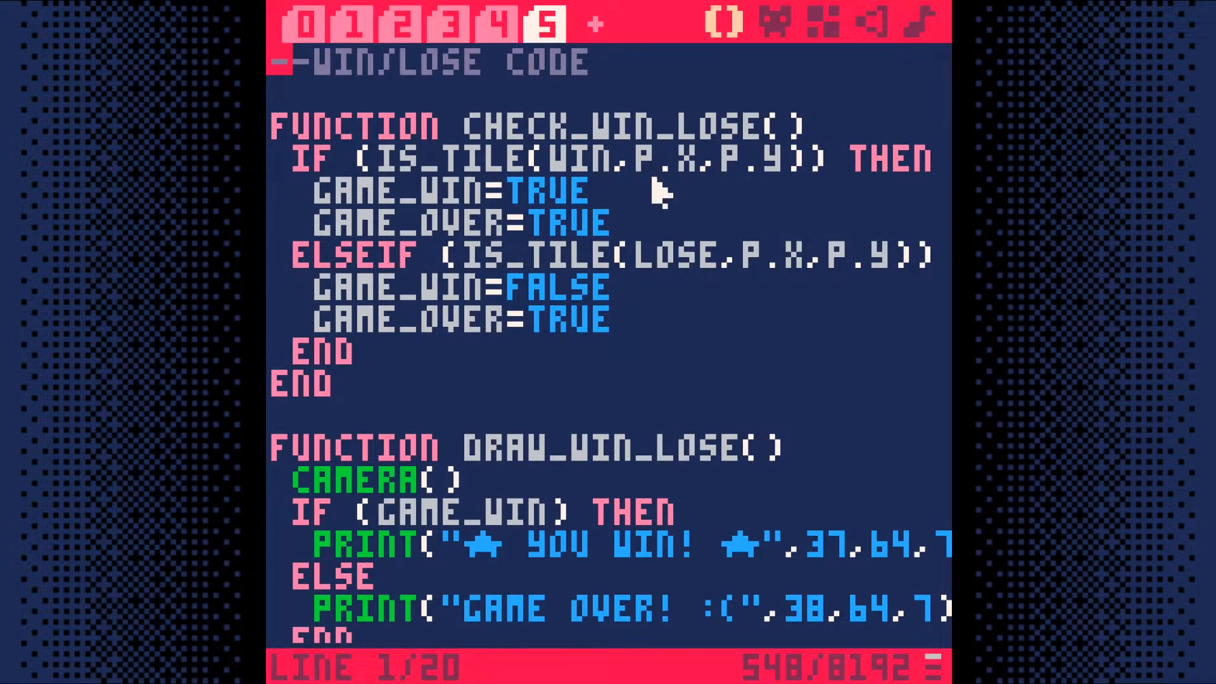
Begin a new PRINT(" line below the win/game-over messages in DRAW_WIN_LOSE.
scroll("down", 3)
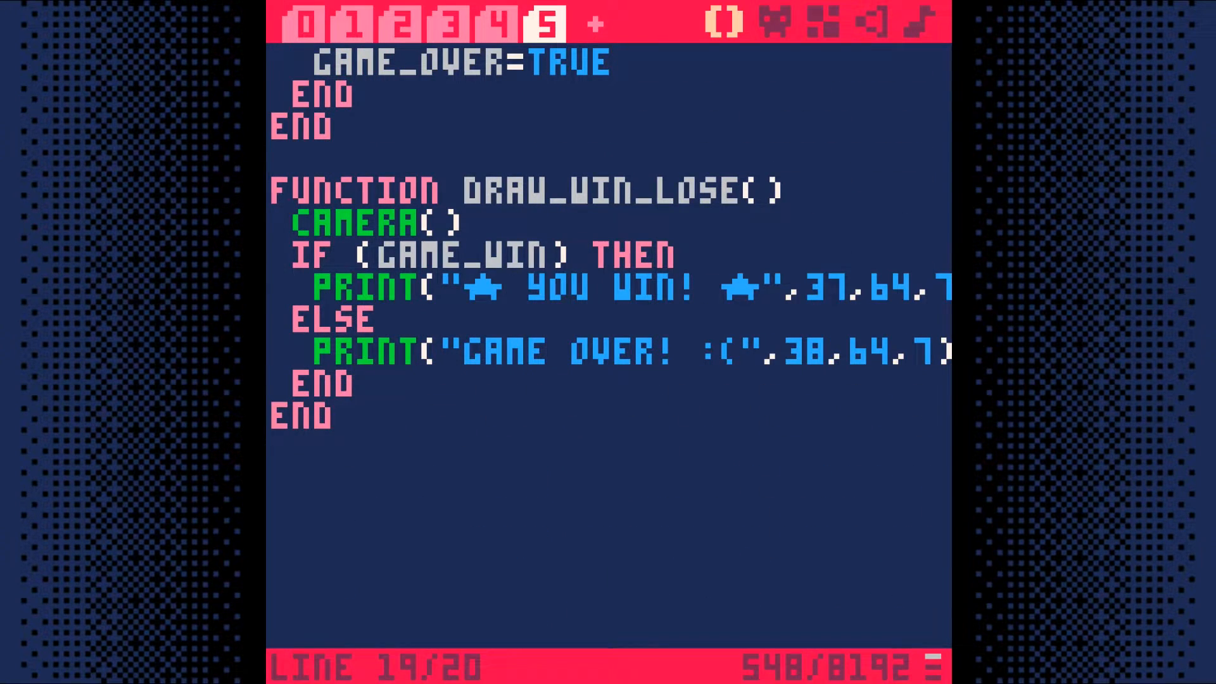
type("PRINT(\"")
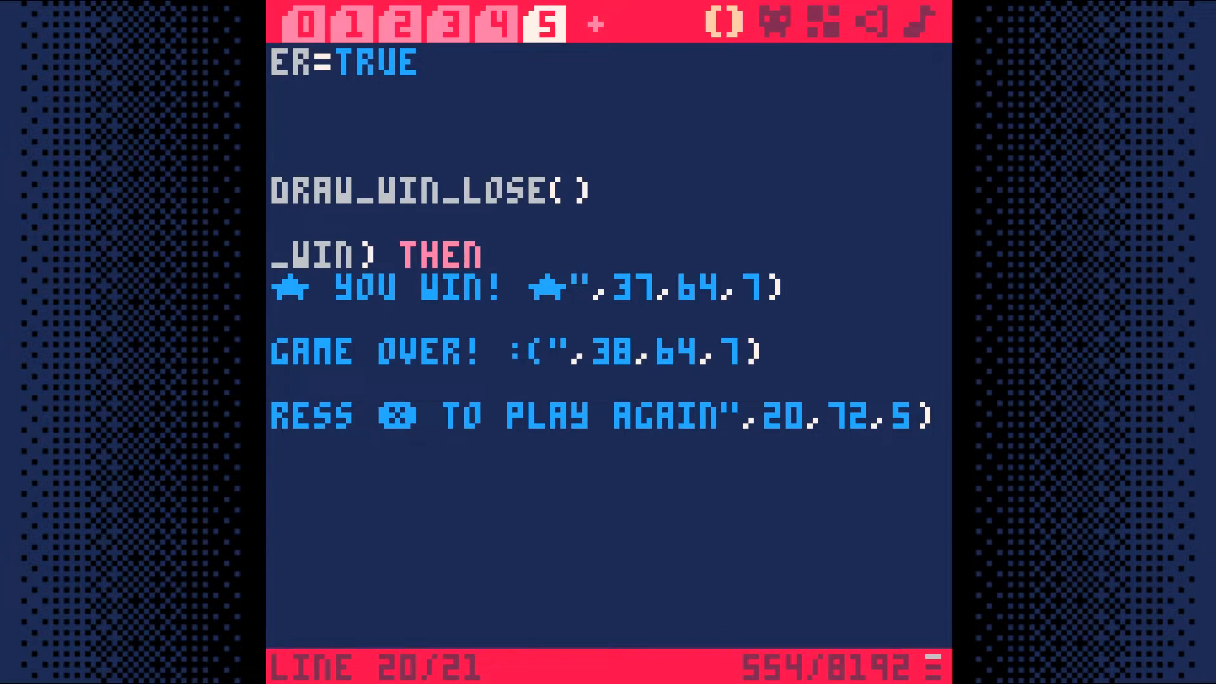
mouse_move(592, 178)
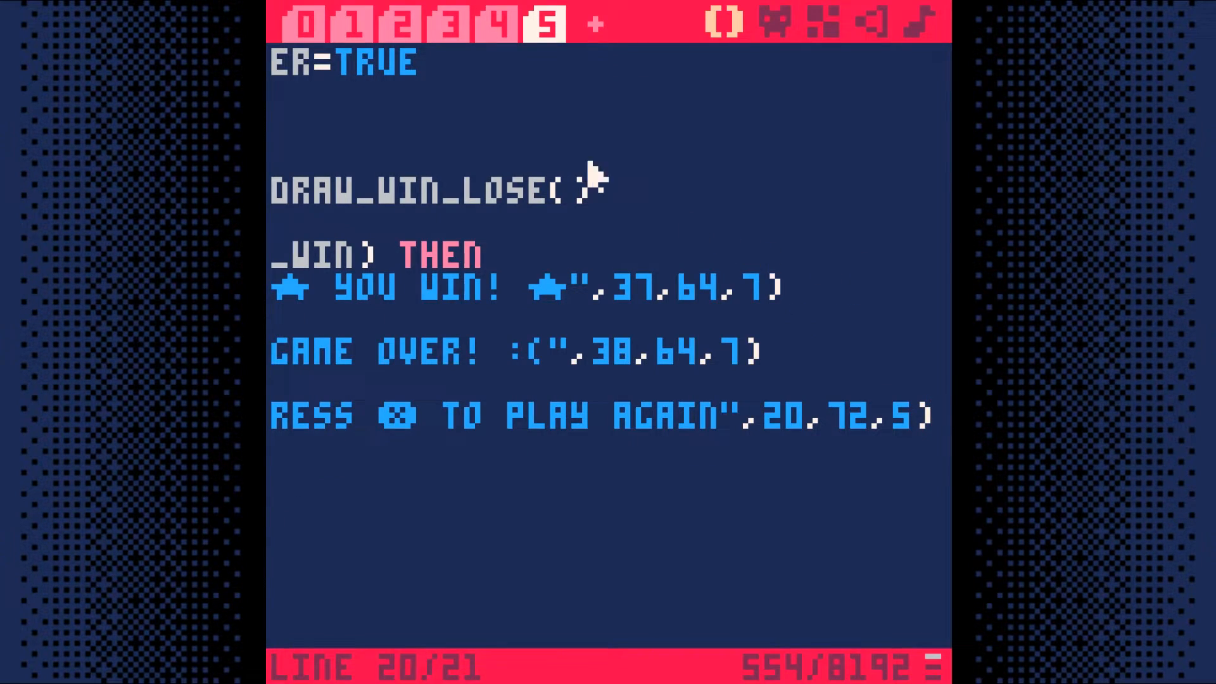
Add a --BY DYLAN credit line in tab 0 and run the game.
left_click(307, 24)
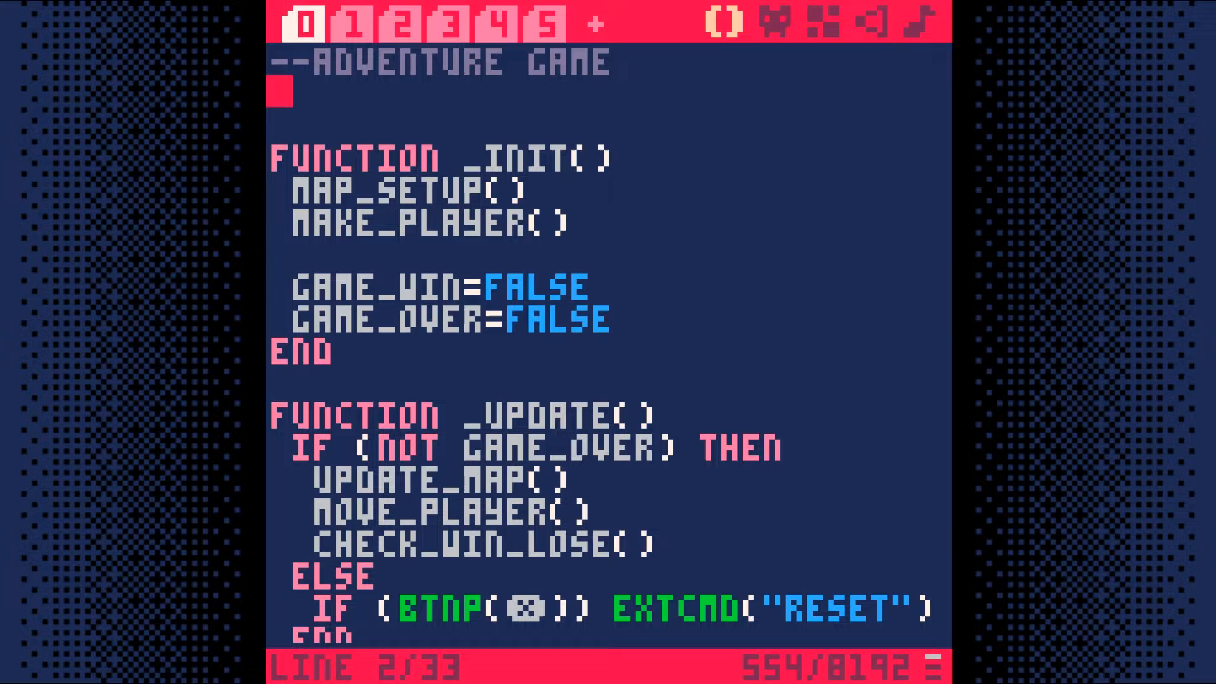
type("--BY DYLAN")
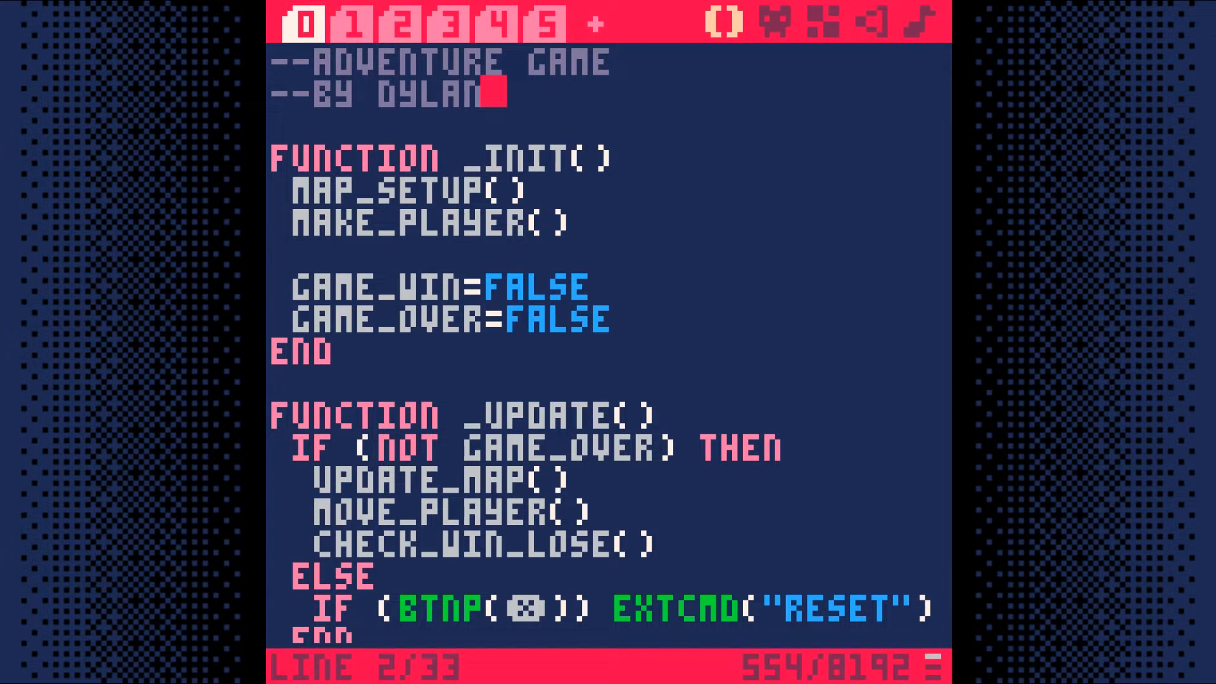
key("ctrl+r")
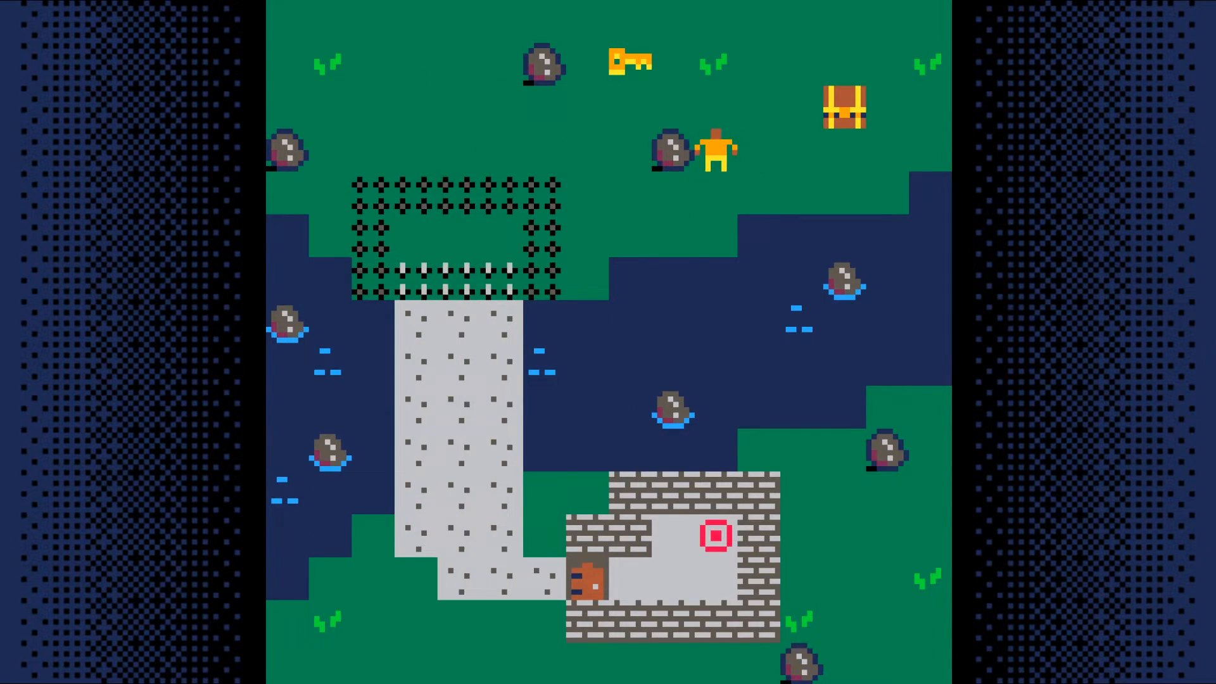
Move the player up on the running adventure map.
key("Up")
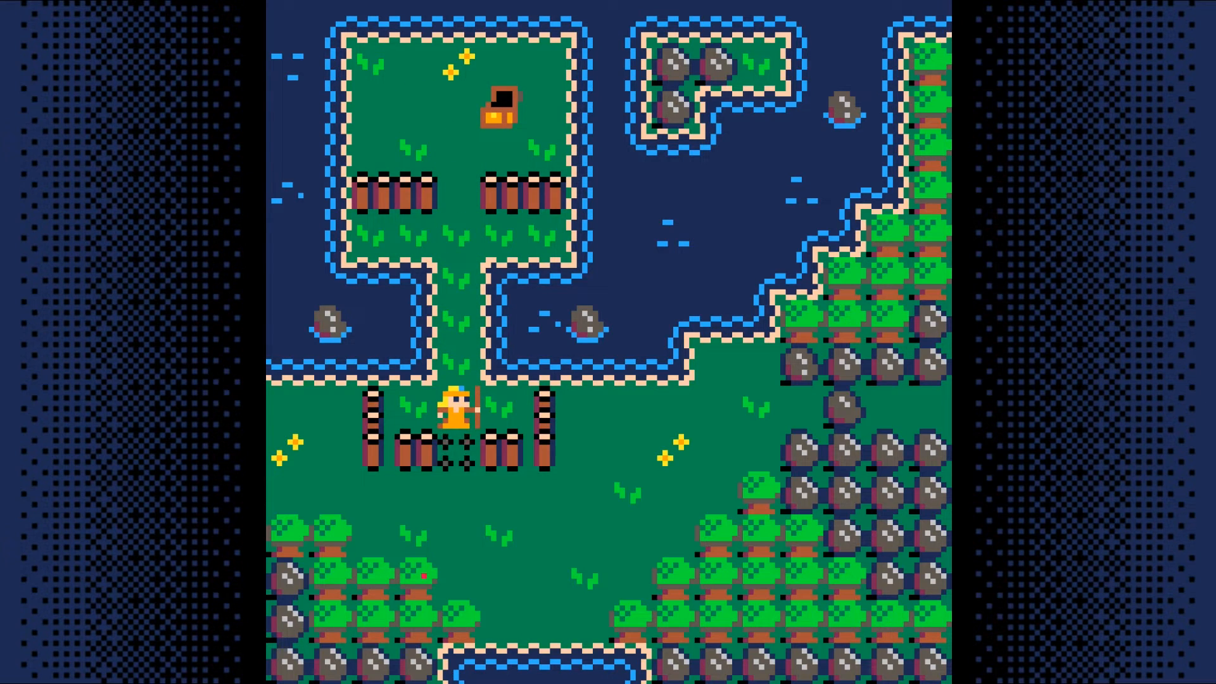
Walk the heroes right and down through the meadow and dungeon variants.
key("Right")
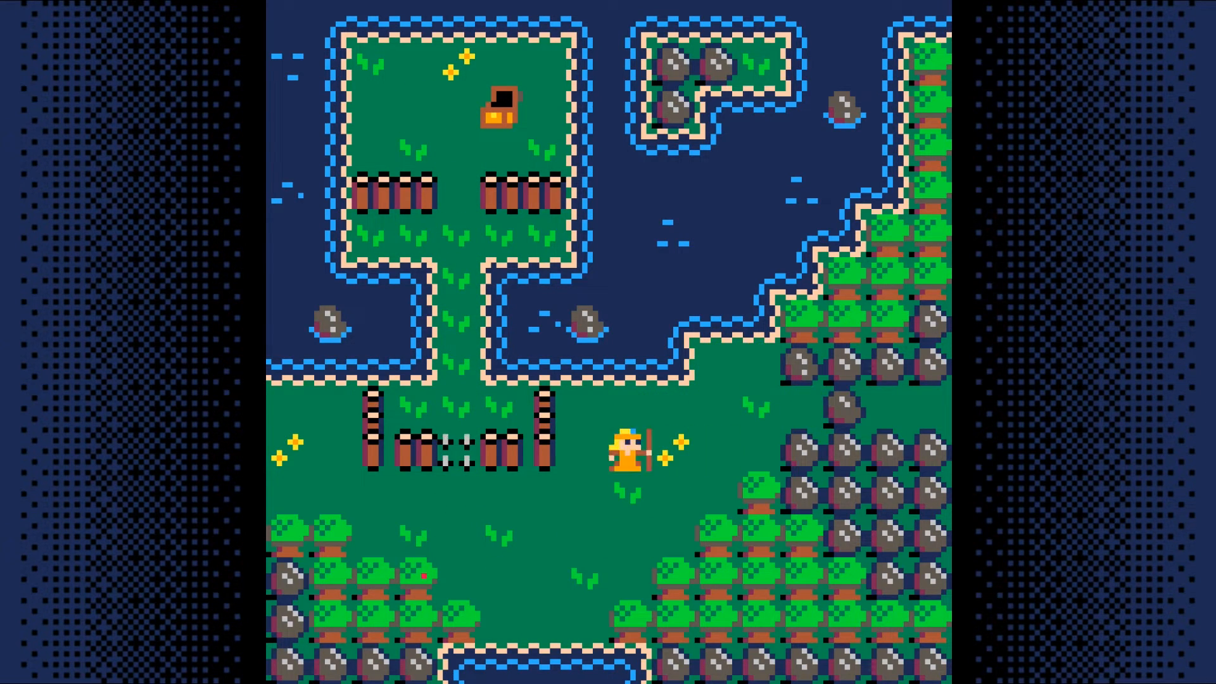
key("Down")
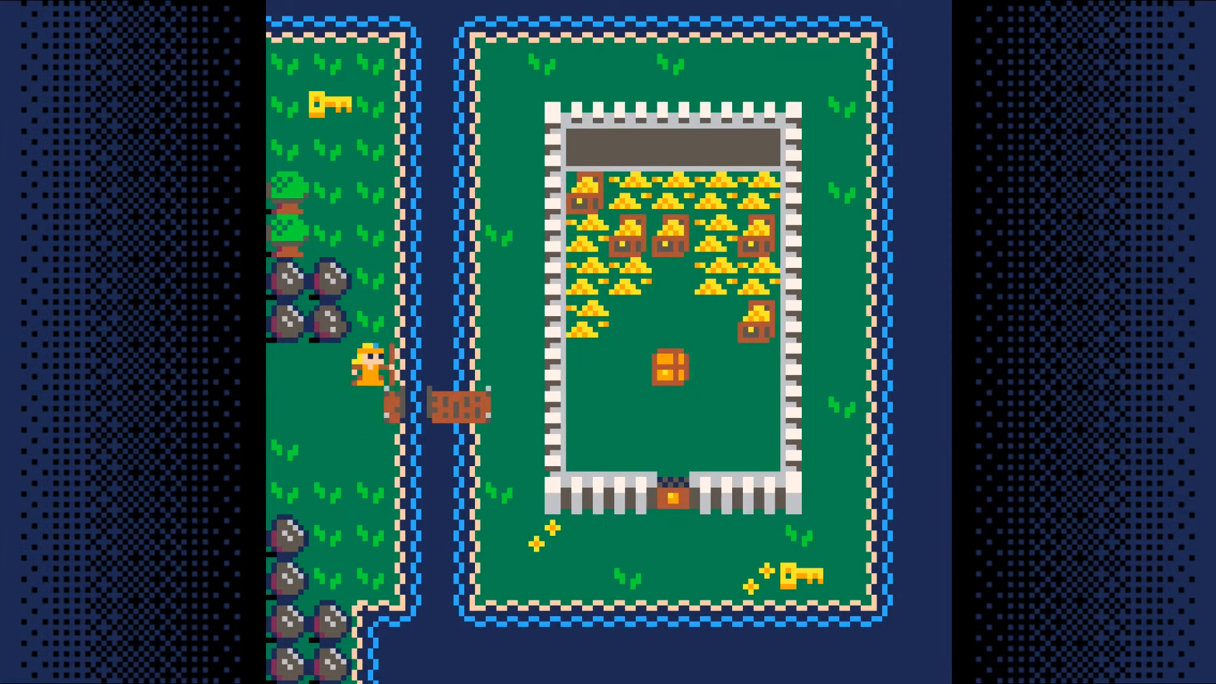
key("Down")
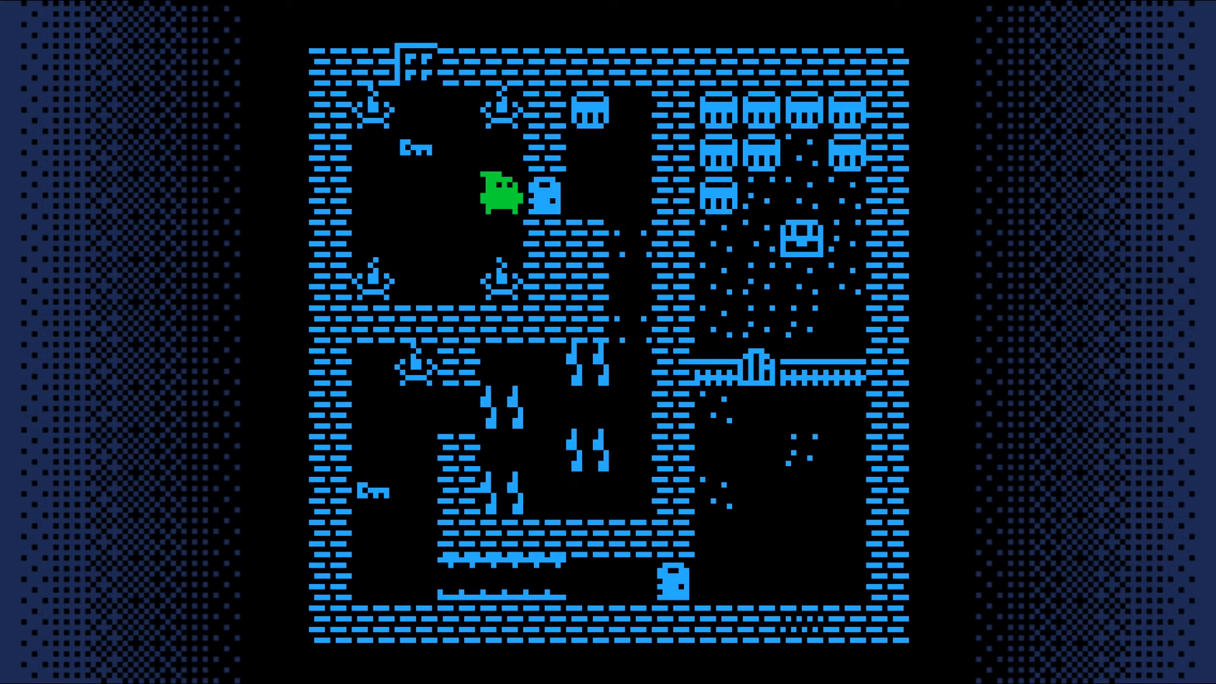
key("Down")
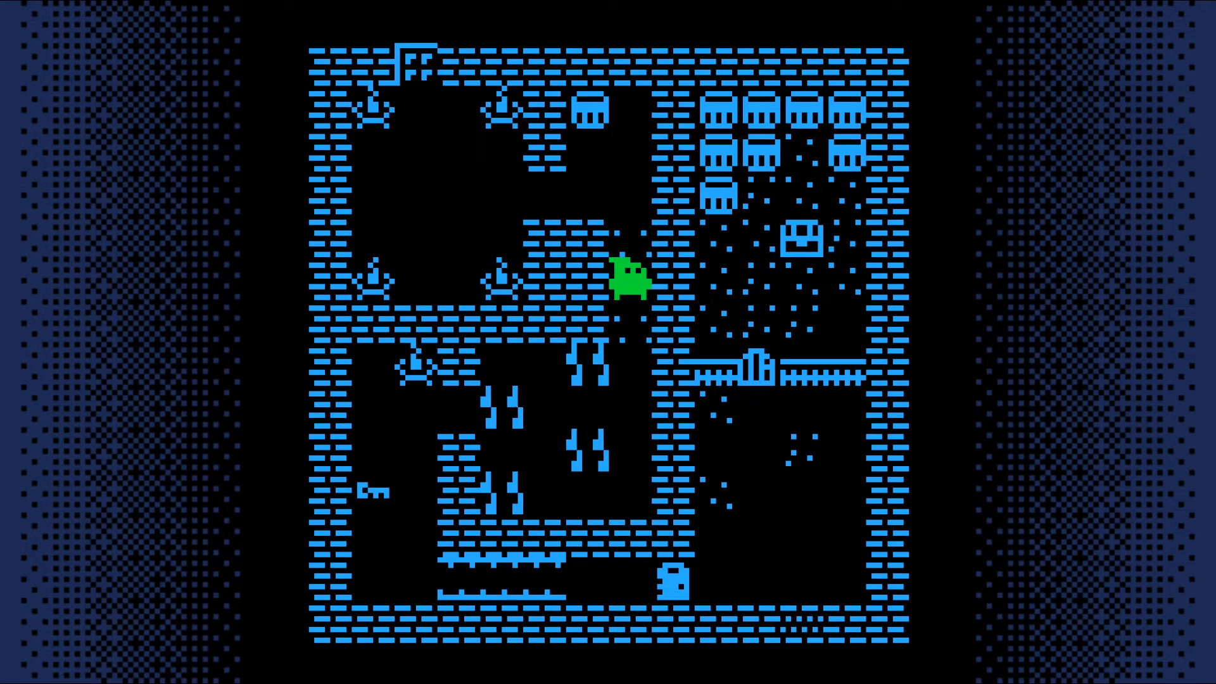
key("Down")
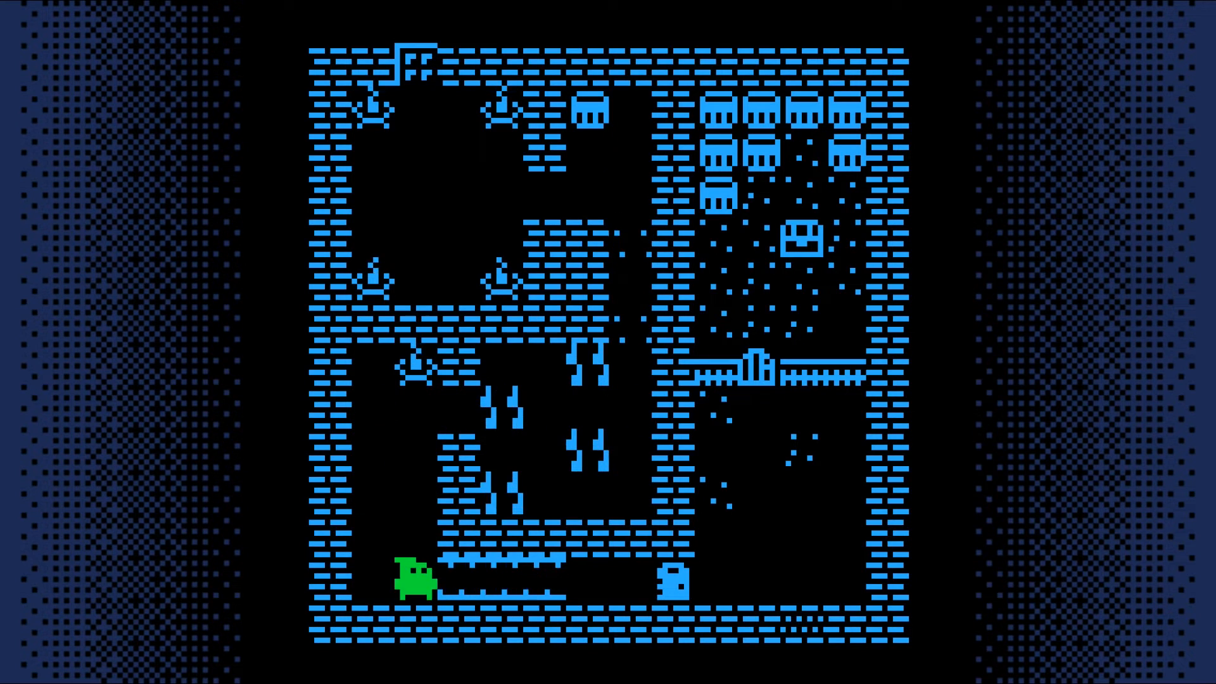